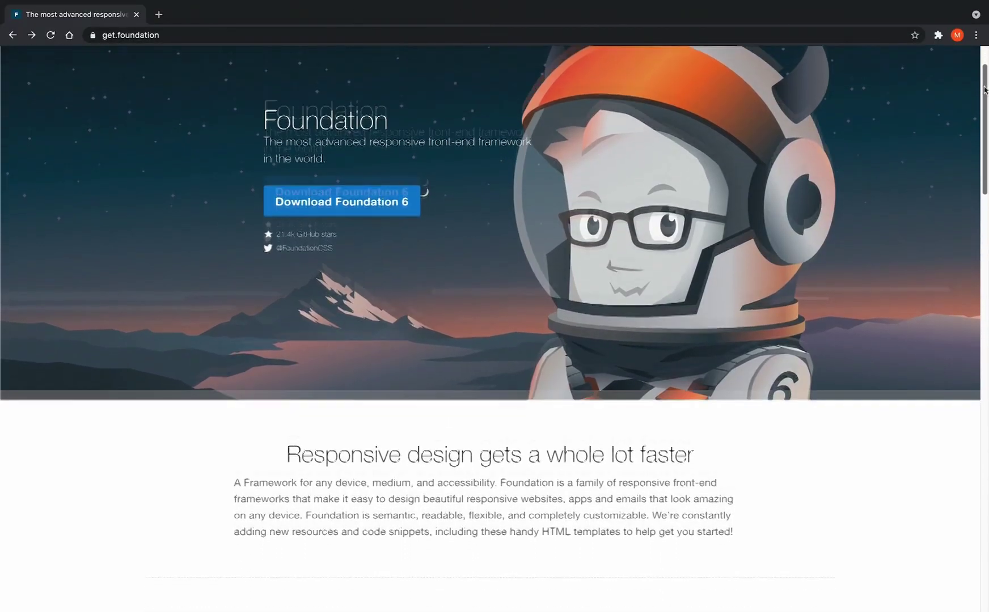
# Step: Scroll through the Foundation homepage and Materialize Navbar docs, then go to getbootstrap.com
pyautogui.scroll(-3)
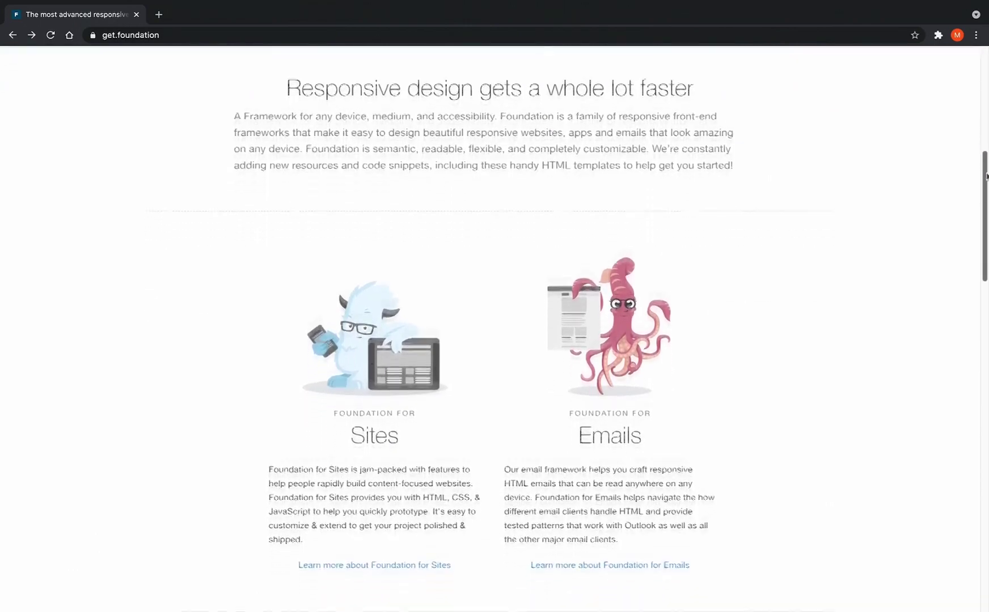
pyautogui.scroll(-3)
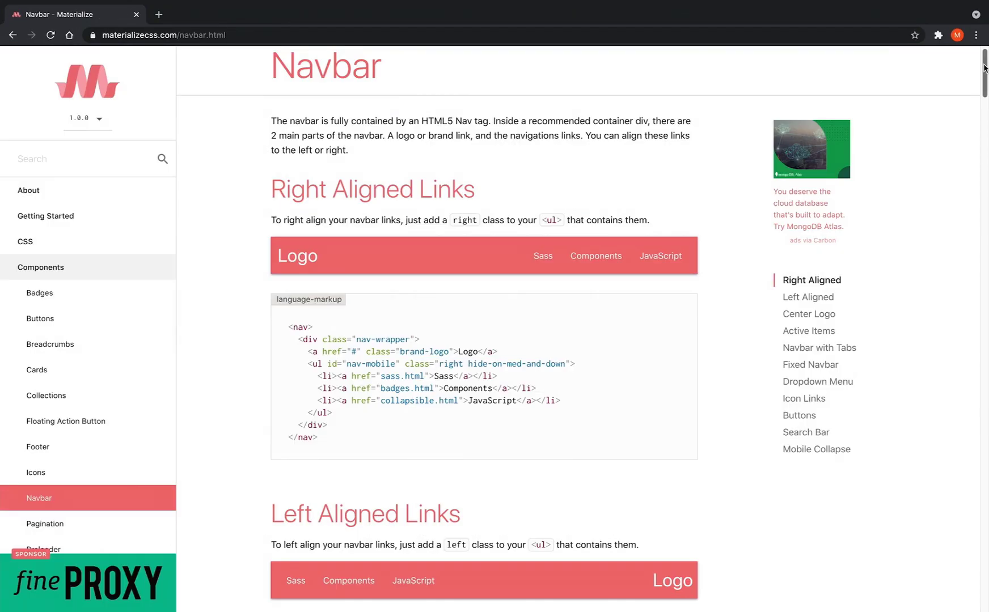
pyautogui.scroll(-3)
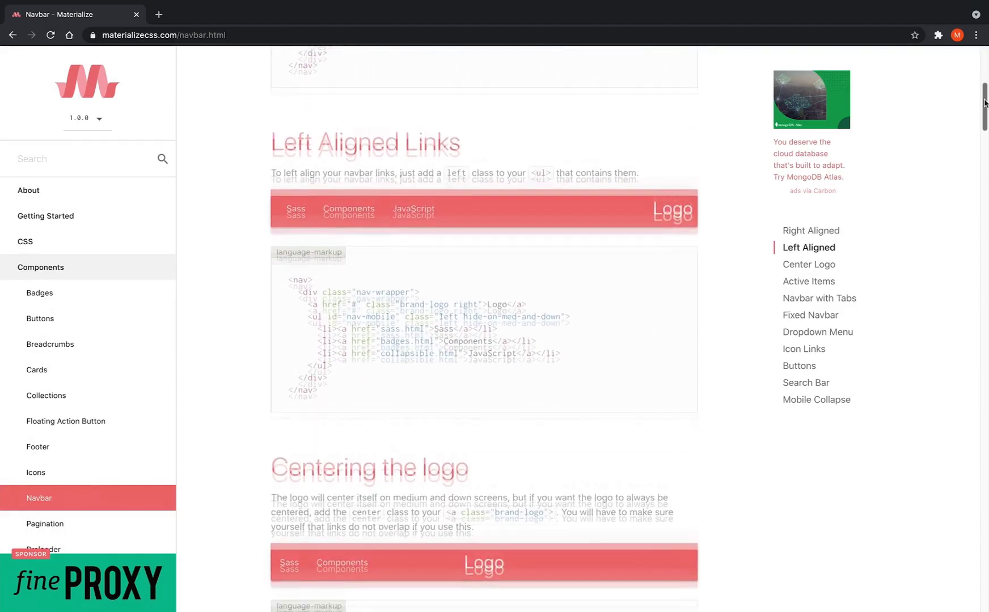
pyautogui.scroll(-3)
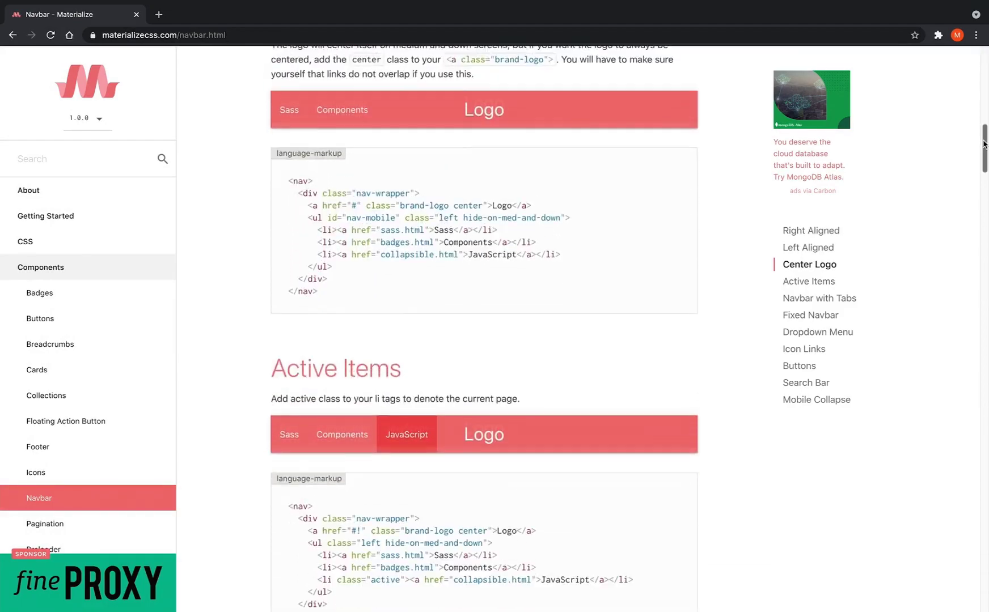
pyautogui.click(158, 36)
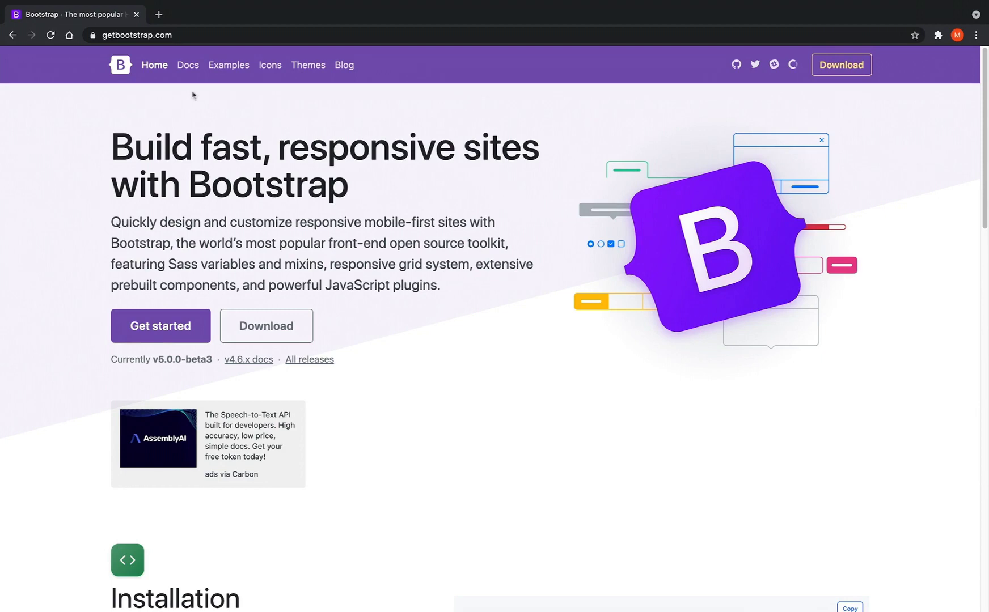
# Step: Go to Bootstrap's Examples page and scroll down to the Snippets and Custom Components
pyautogui.click(228, 65)
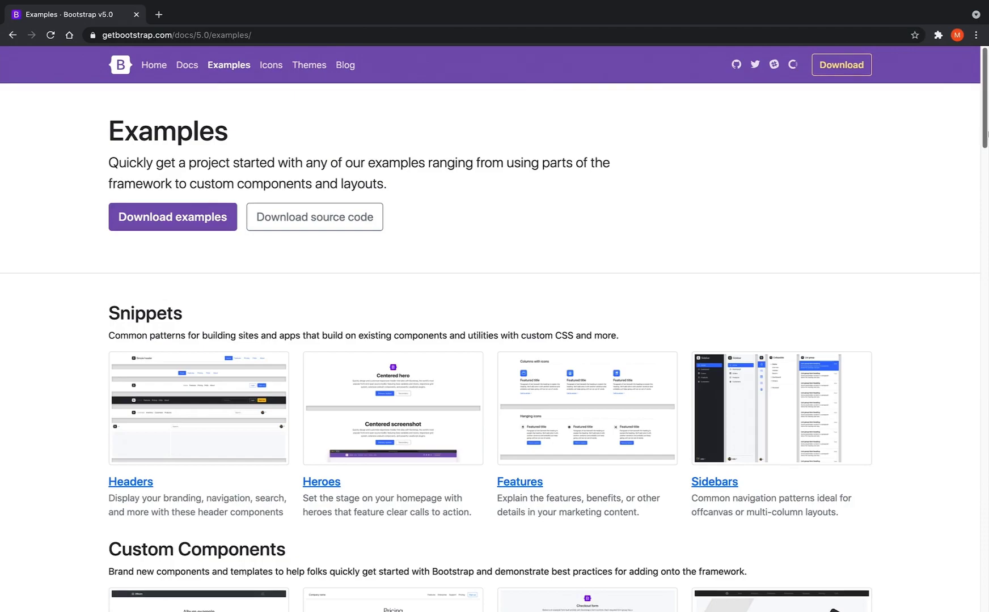
pyautogui.scroll(-3)
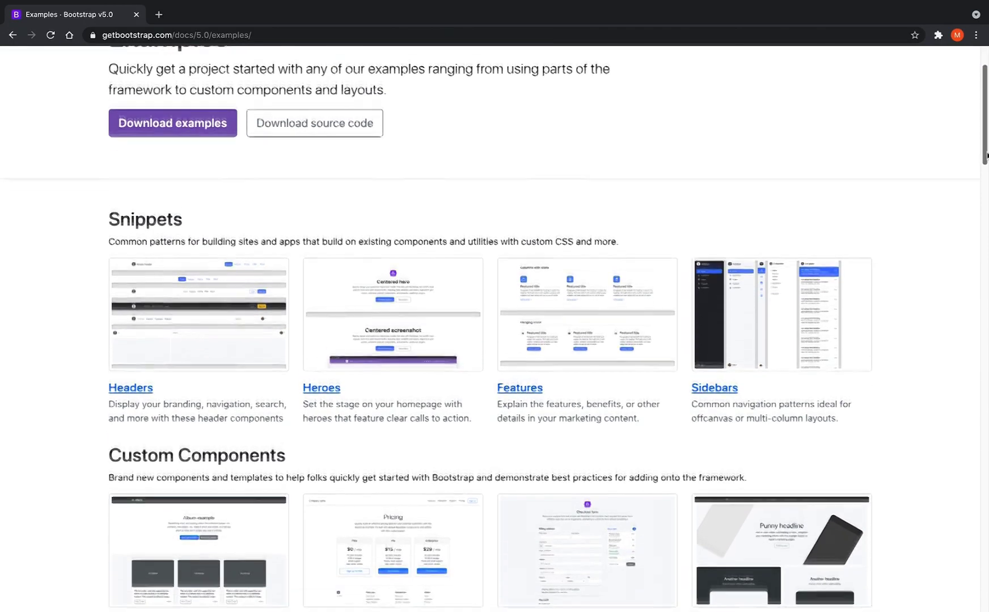
pyautogui.scroll(-3)
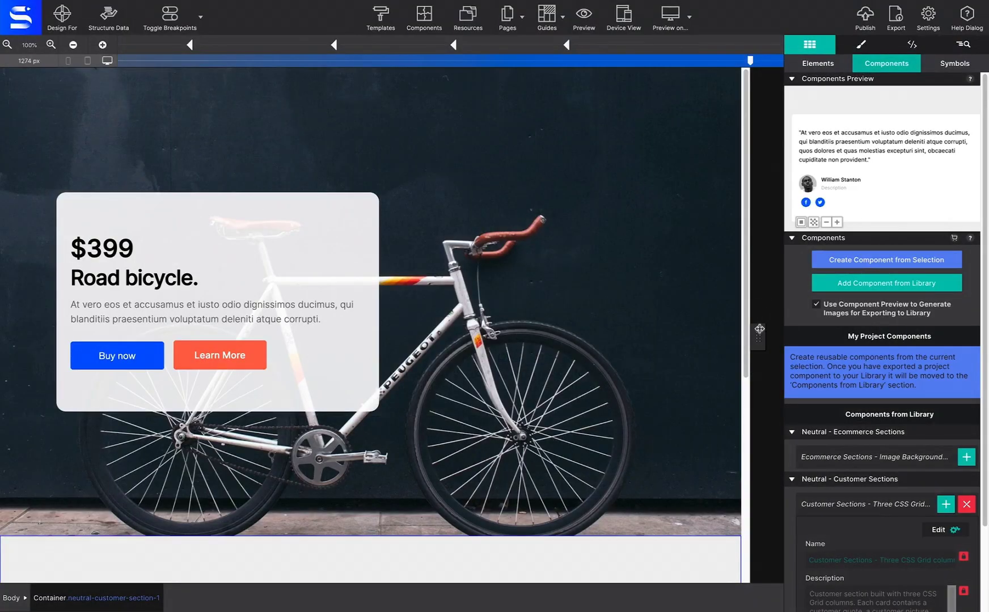
# Step: Scroll the project and narrow the breakpoint slider to a phone-sized canvas width
pyautogui.scroll(-3)
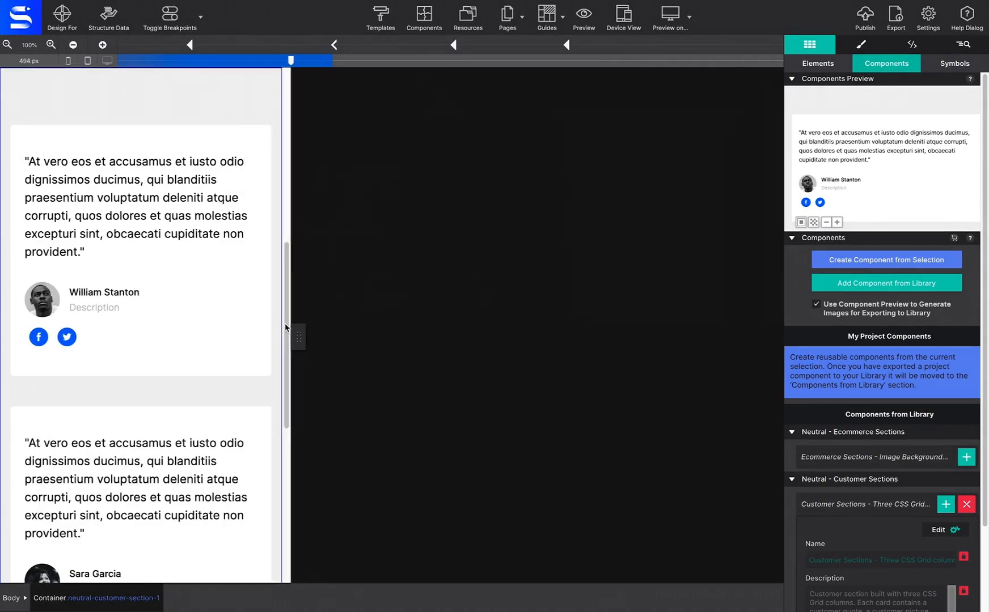
pyautogui.moveTo(271, 60); pyautogui.dragTo(170, 60)
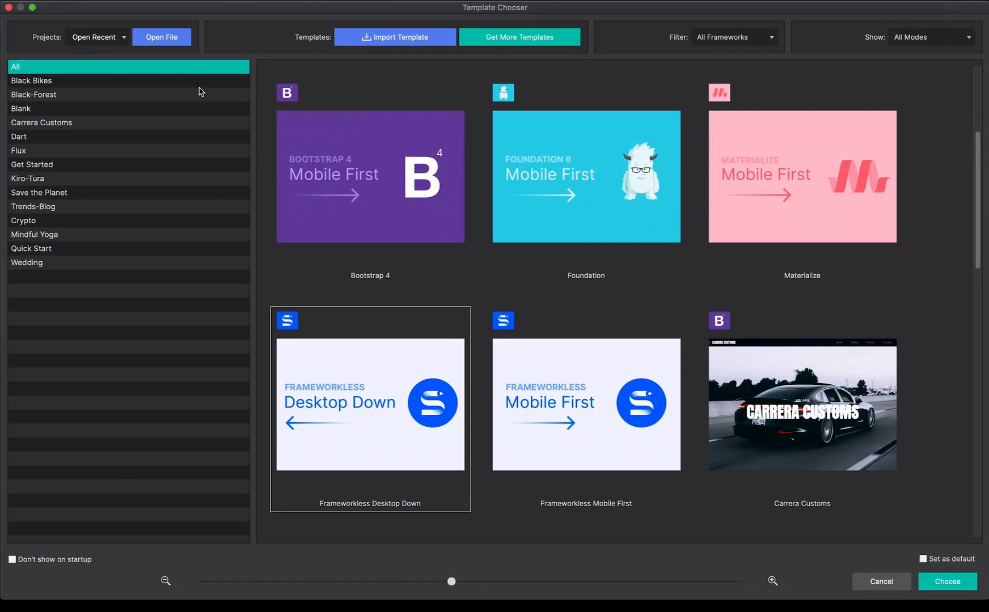
# Step: Pick a Bootstrap template, mark it Set as default and create the new blank project
pyautogui.click(369, 177)
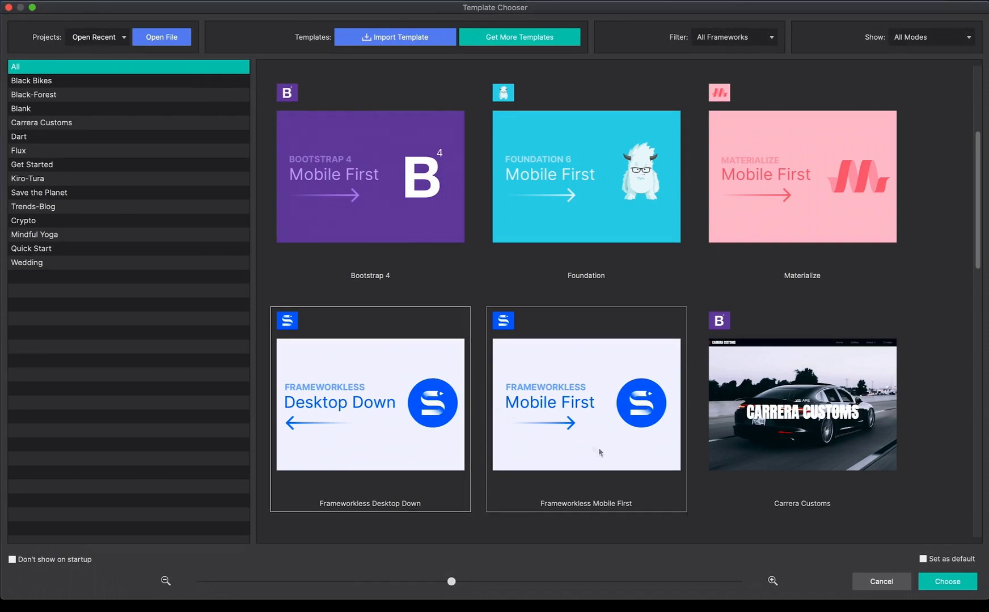
pyautogui.click(924, 559)
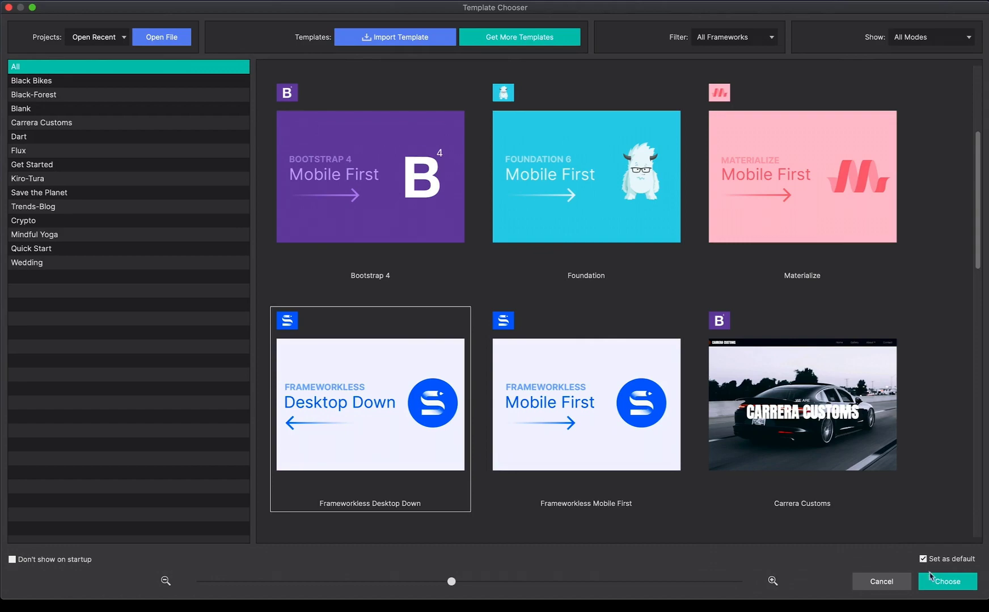
pyautogui.click(946, 582)
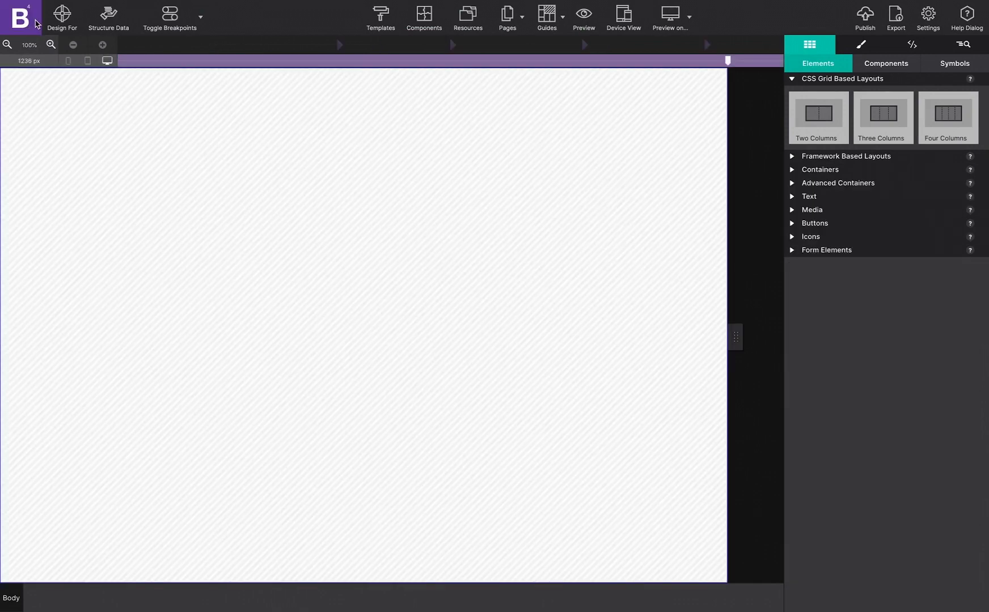
pyautogui.moveTo(423, 12)
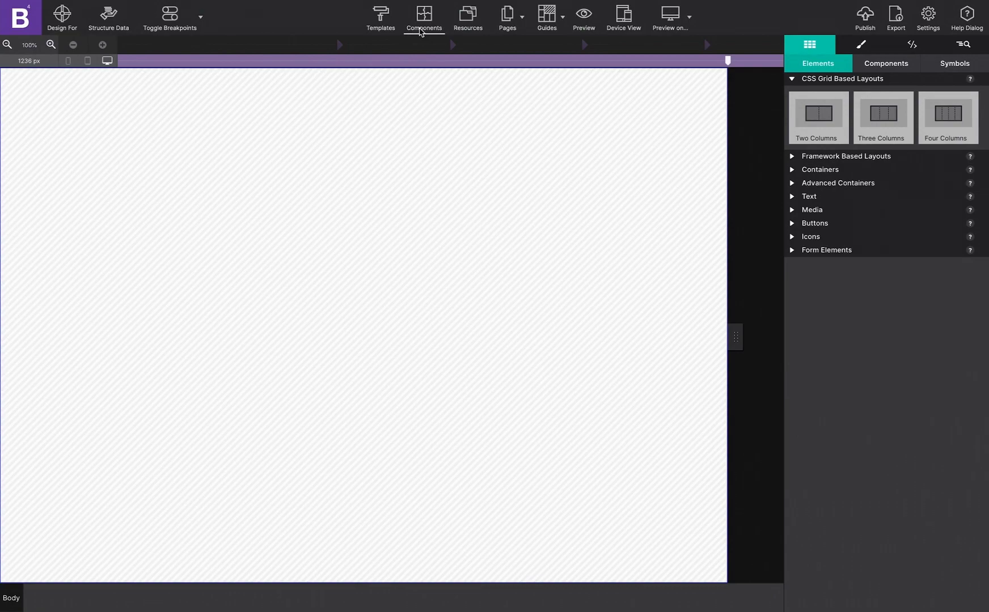
# Step: Add the Navigation > Standard navbar from the Bootstrap Components library to the page
pyautogui.click(423, 17)
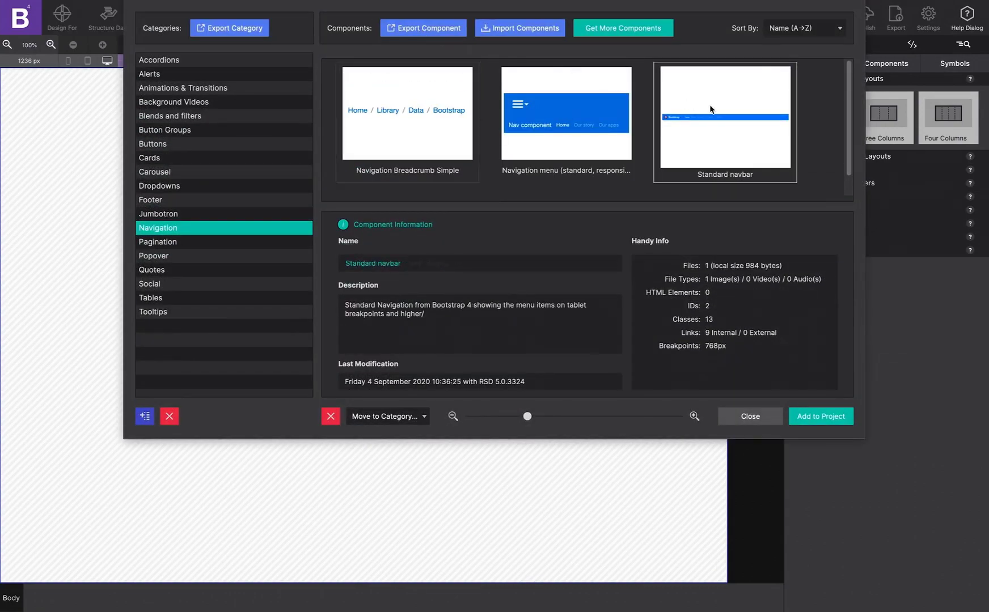
pyautogui.click(820, 416)
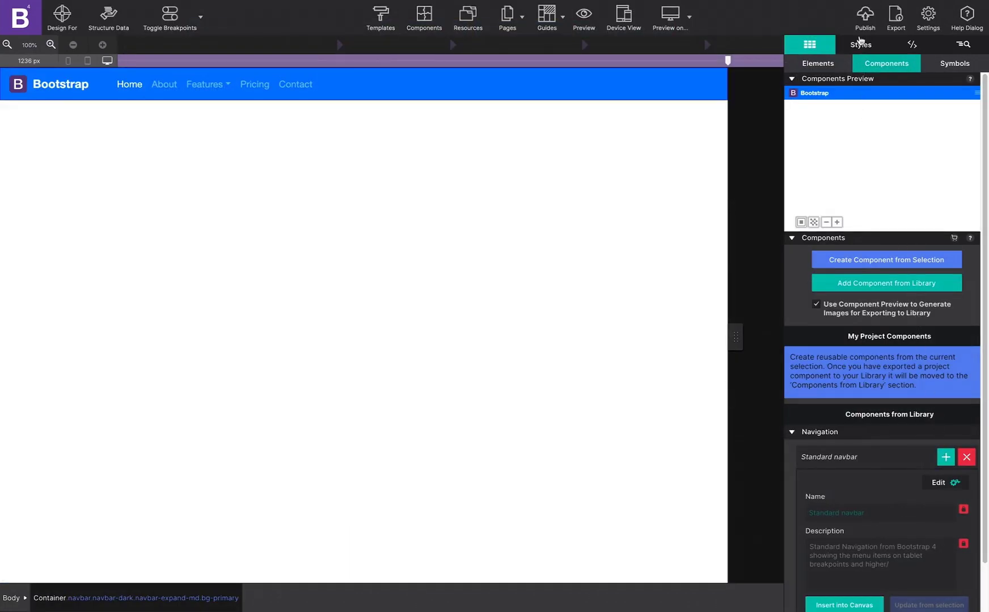
pyautogui.click(859, 45)
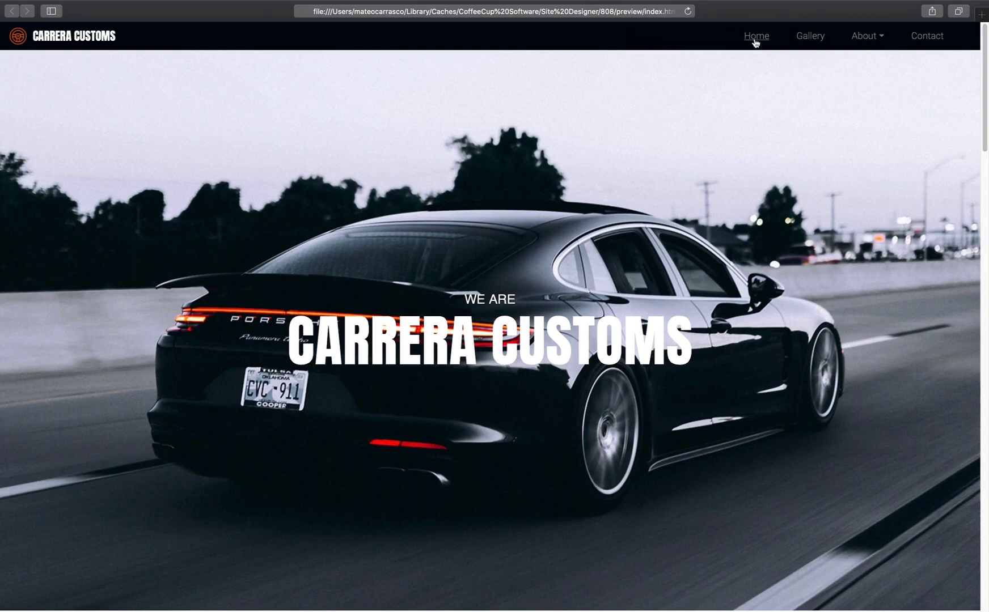
pyautogui.moveTo(811, 36)
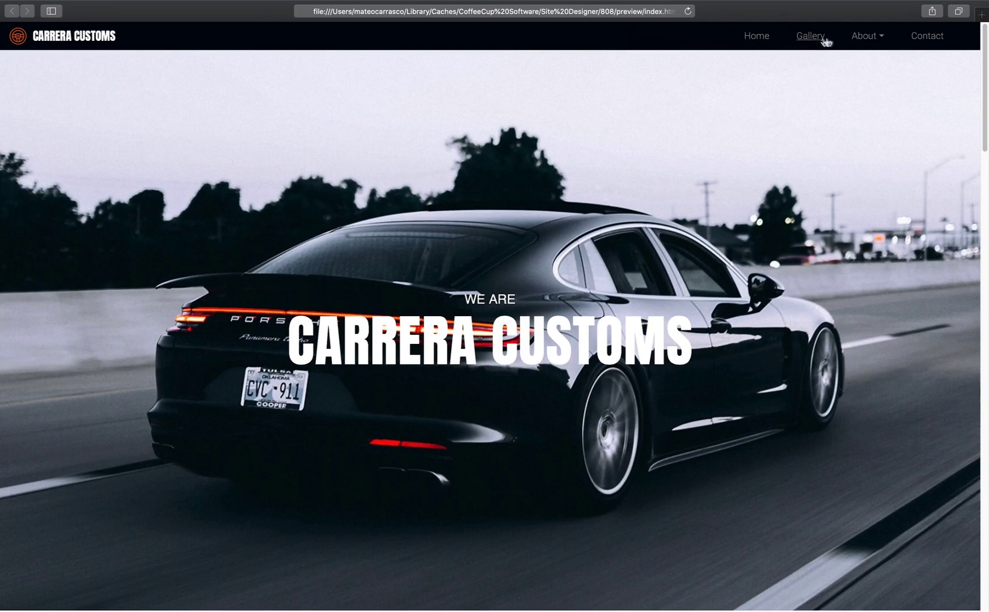
# Step: Expand the About dropdown in the Carrera Customs navbar to show History and The Team
pyautogui.click(865, 37)
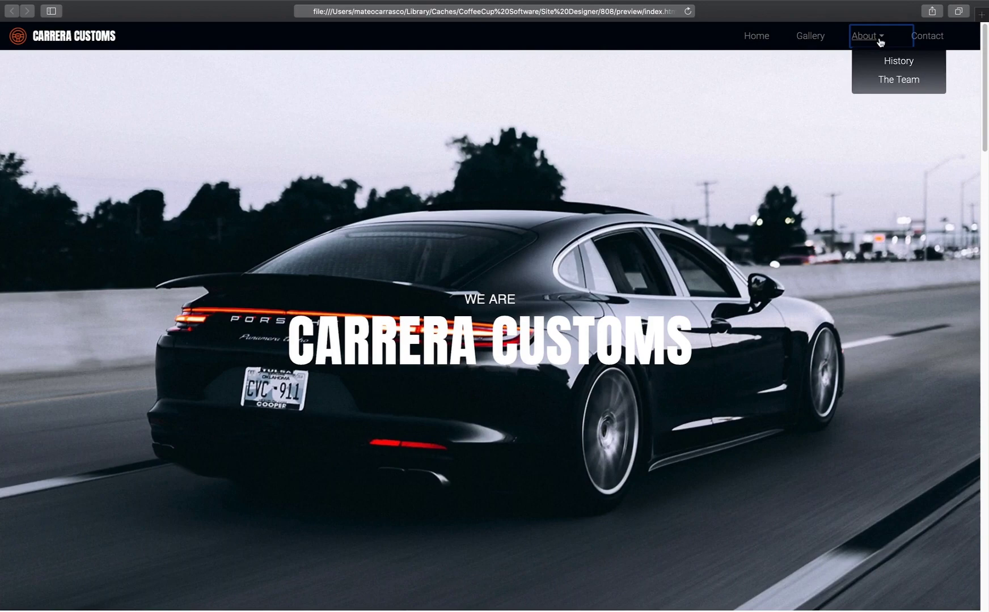
pyautogui.moveTo(898, 79)
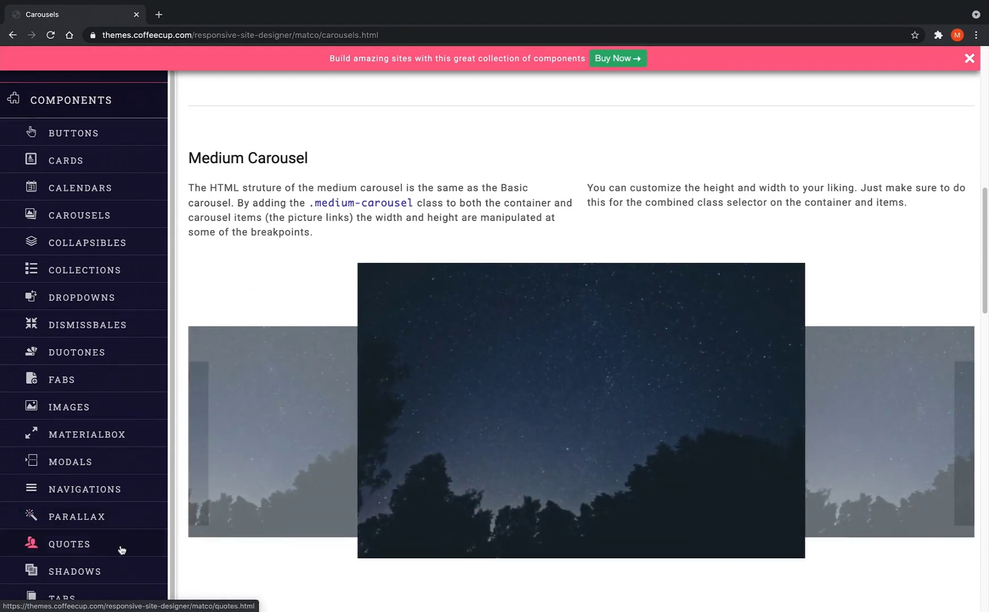
# Step: Go to the Quotes page in the CoffeeCup Materialize Components sidebar
pyautogui.click(61, 378)
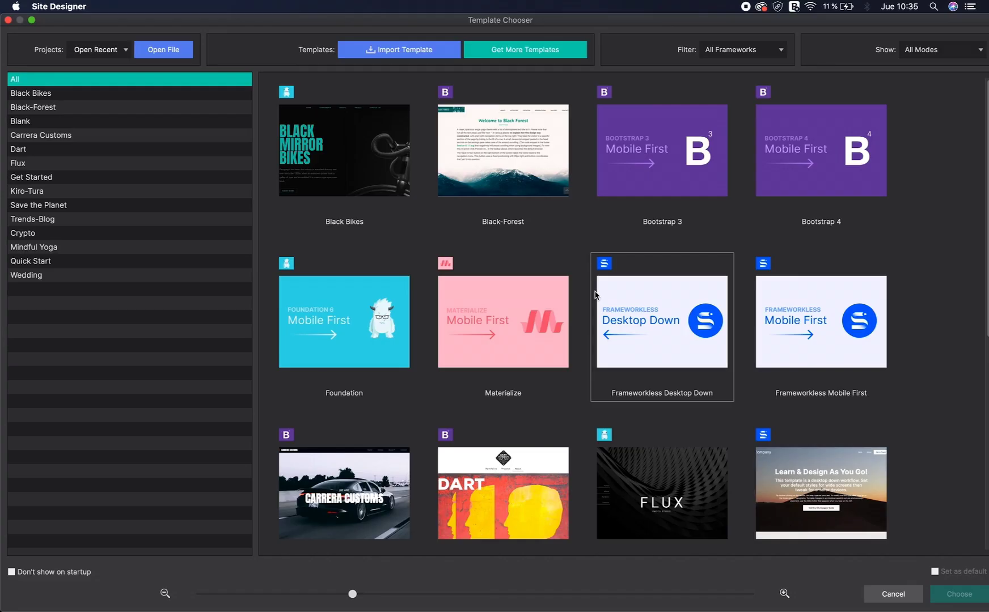
# Step: Create the project from Frameworkless Desktop Down with Set as default ticked
pyautogui.click(936, 571)
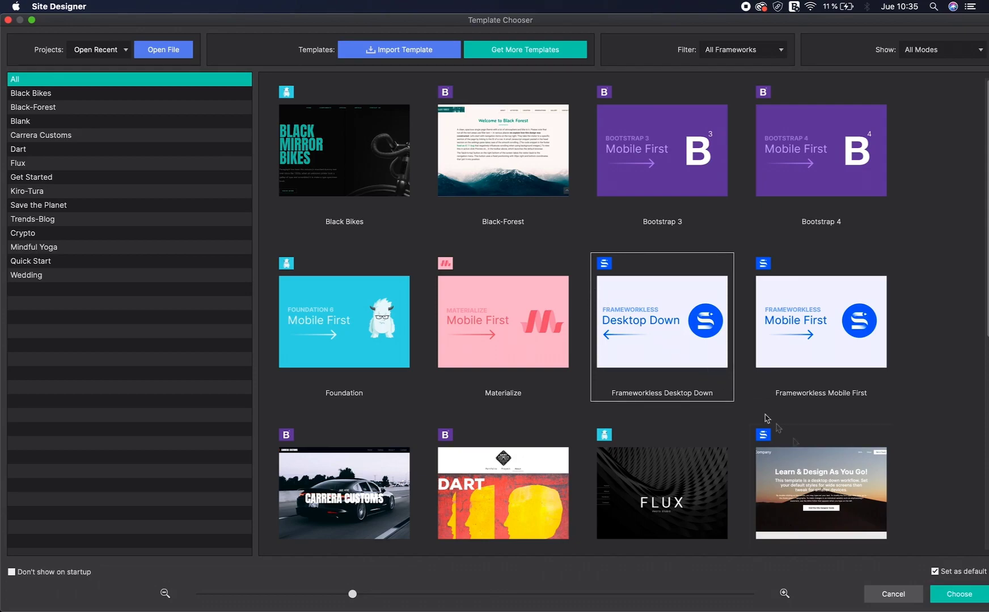
pyautogui.click(957, 598)
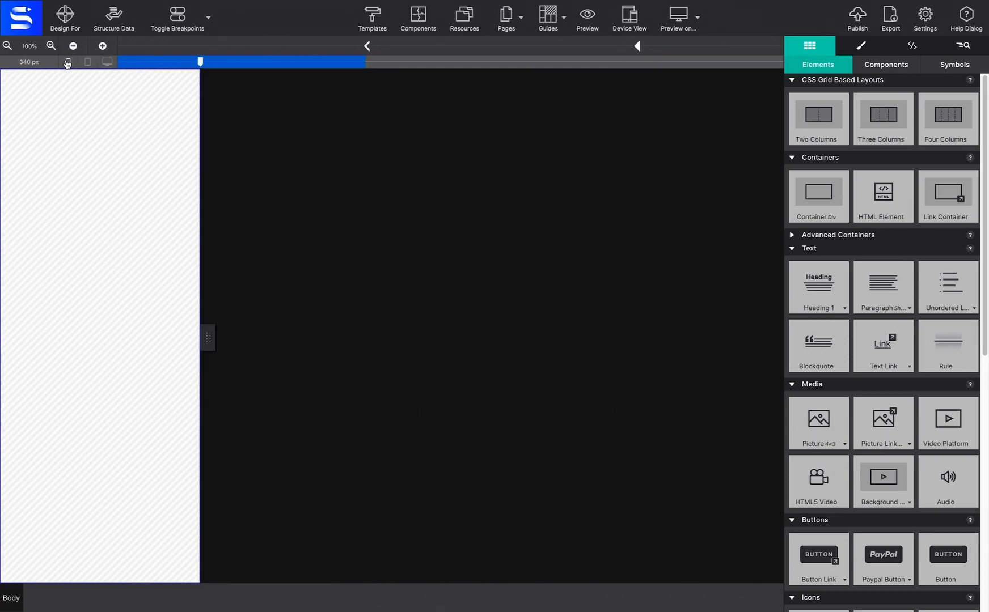
pyautogui.click(885, 65)
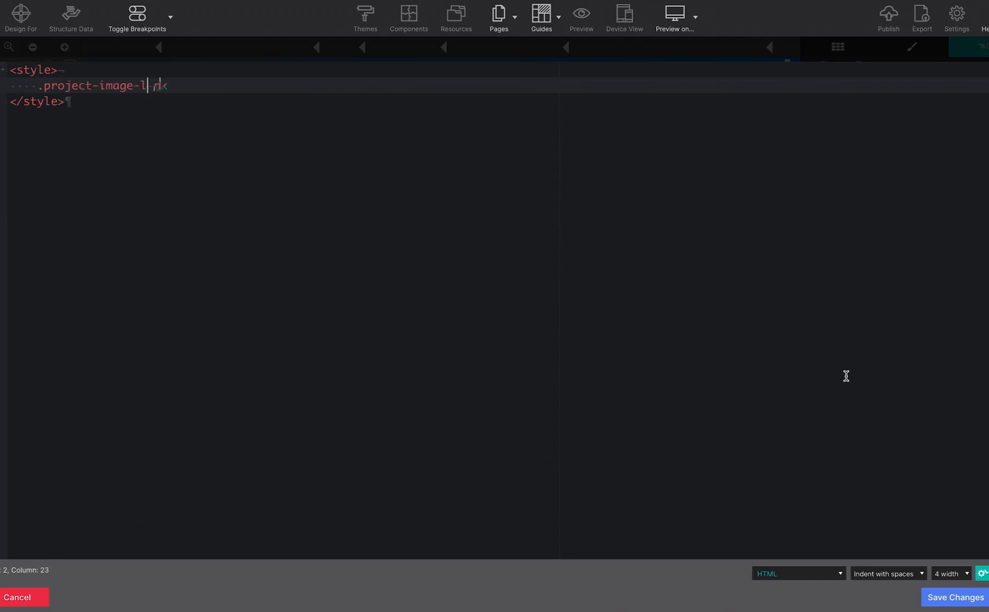
# Step: Write the ':hover + .project-image-wrapper' rule with visibility, opacity: 1 and z-index: 99
pyautogui.write('ink:hover + .project')
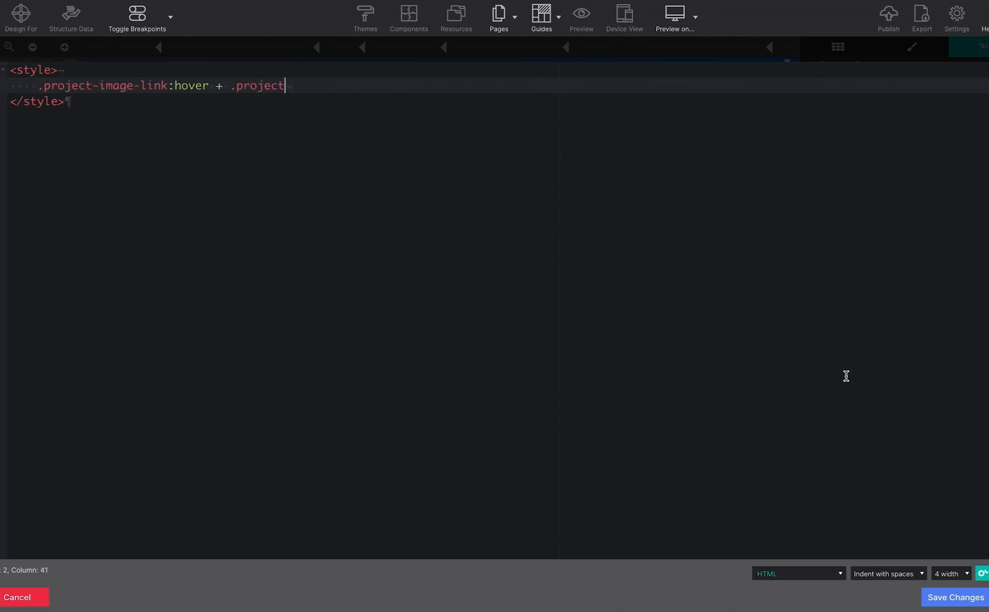
pyautogui.write('-image-wrapper {')
pyautogui.write('opaci')
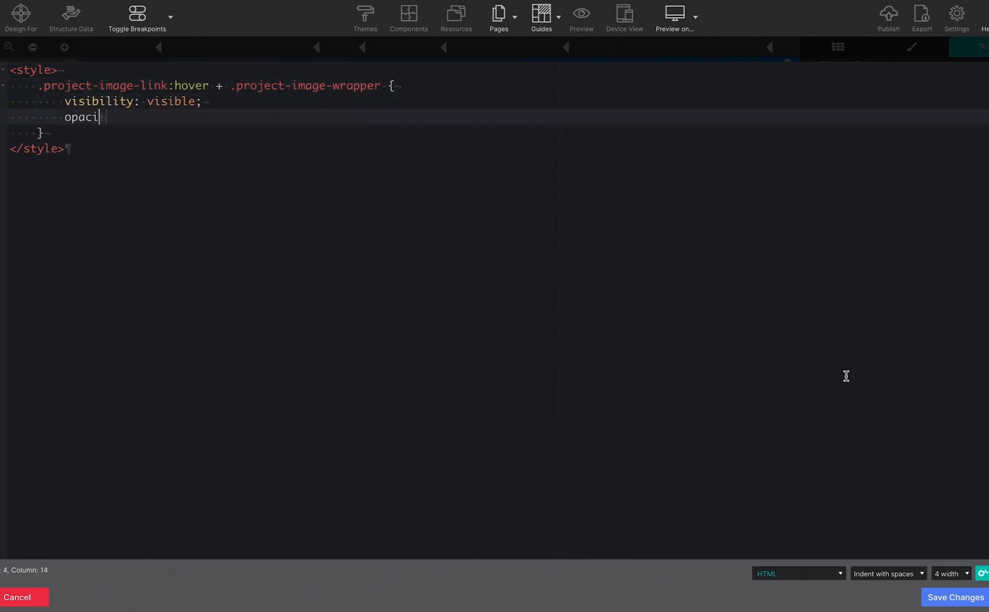
pyautogui.write('ty: 1;')
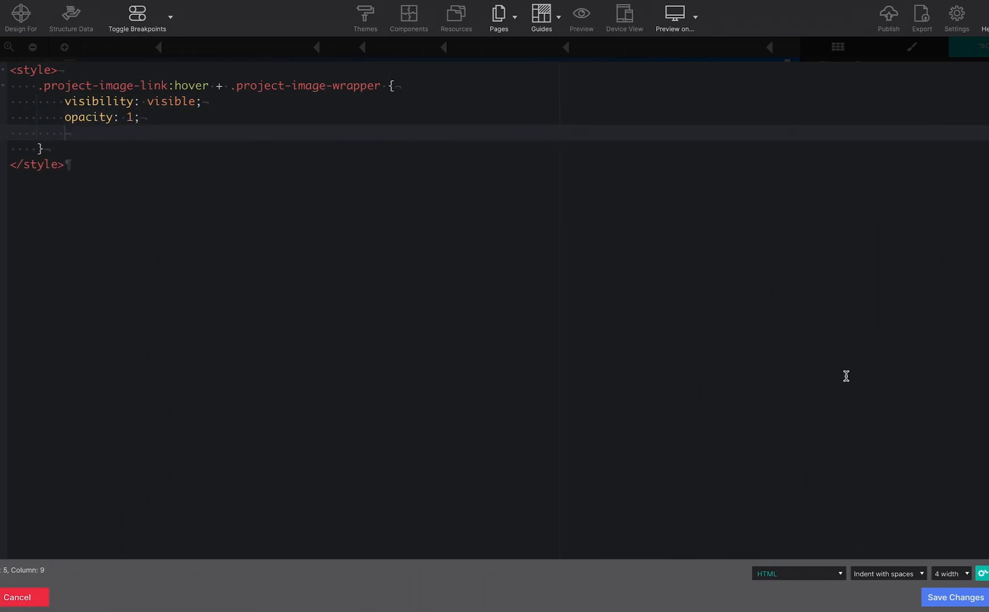
pyautogui.write('z-index: 99;')
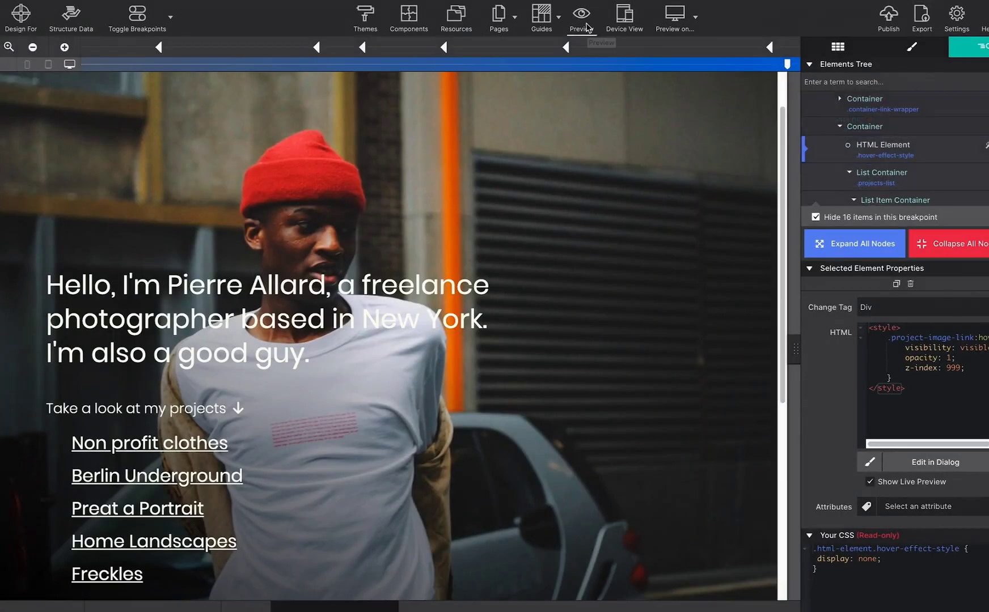
# Step: Preview the page, then have the wedding invitation project dated 02 June 21 open
pyautogui.click(580, 12)
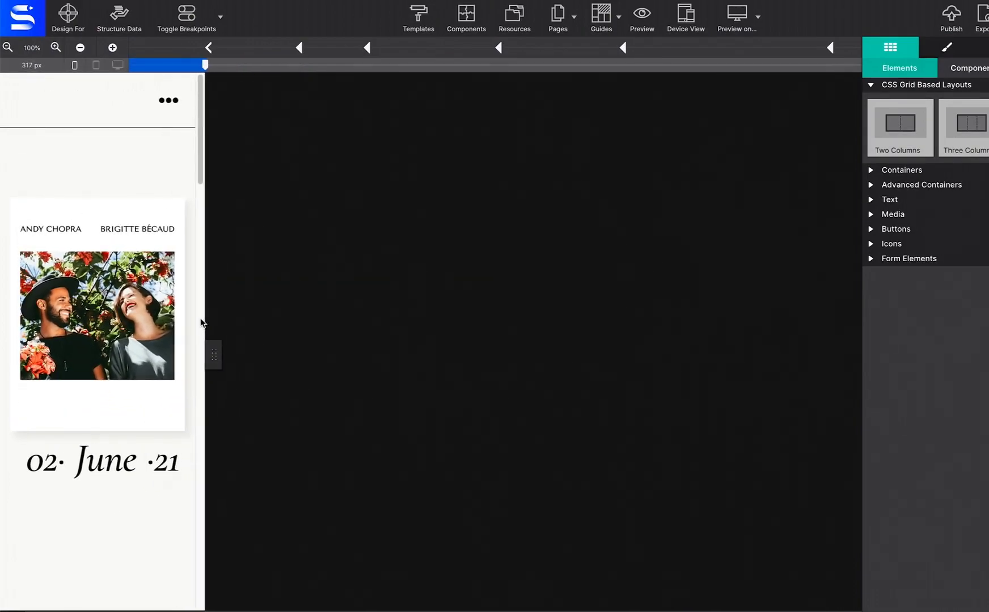
# Step: Show the wedding page in an iPhone 6/7/8 Plus (414 × 736) device frame
pyautogui.moveTo(204, 65); pyautogui.dragTo(201, 64)
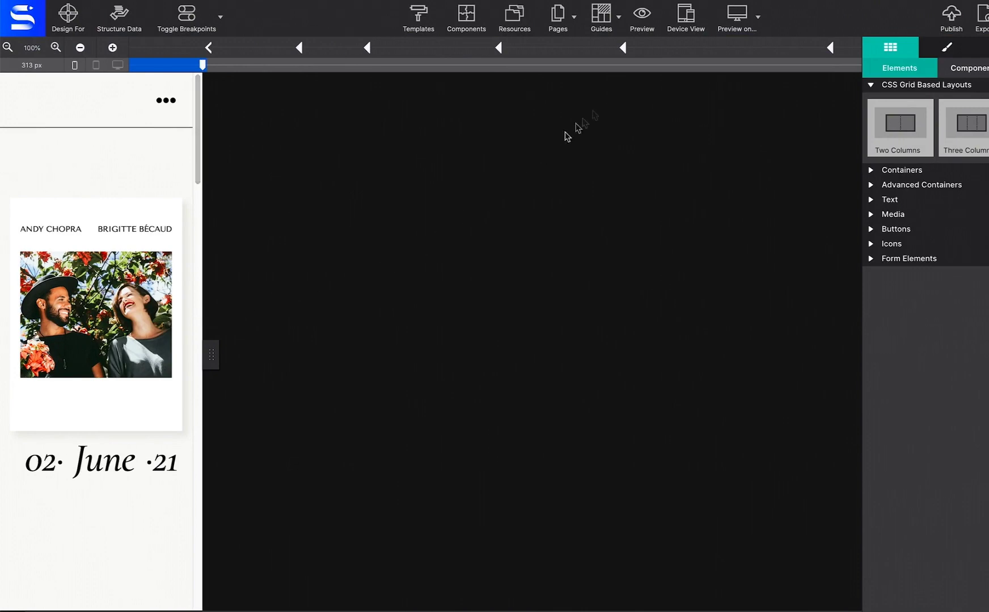
pyautogui.click(685, 12)
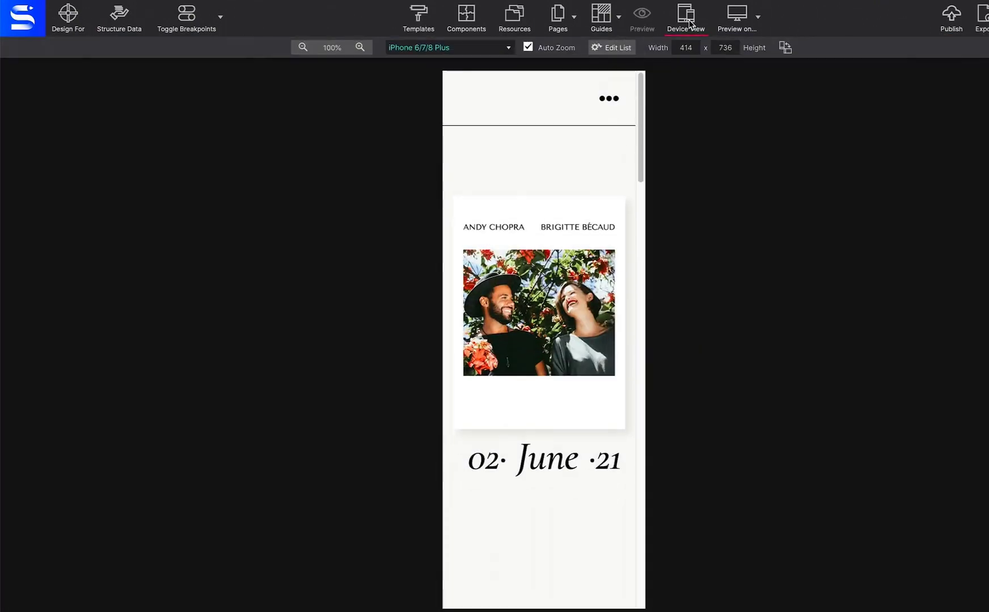